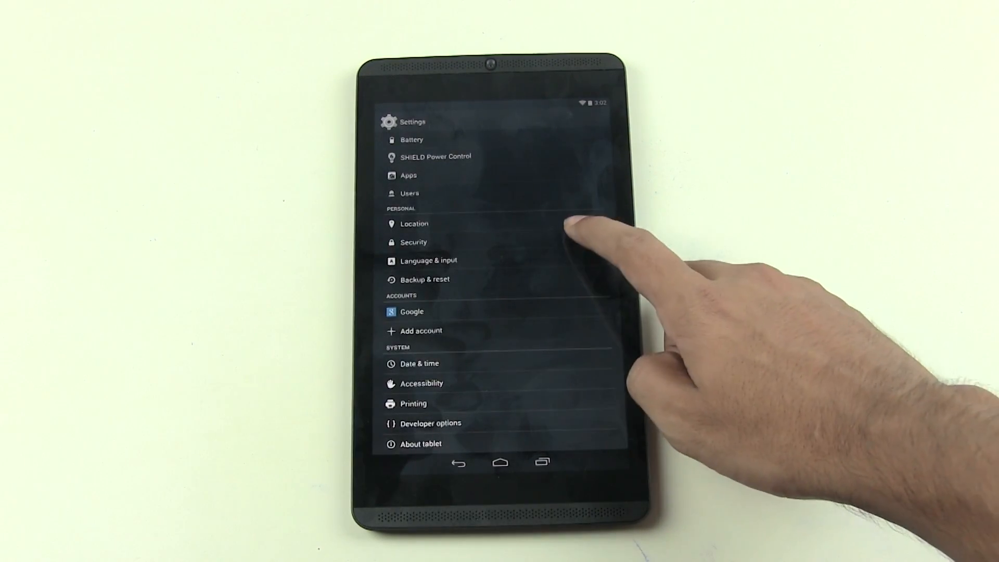
Enable Unknown sources in Security settings and return to the home screen.
left_click(413, 242)
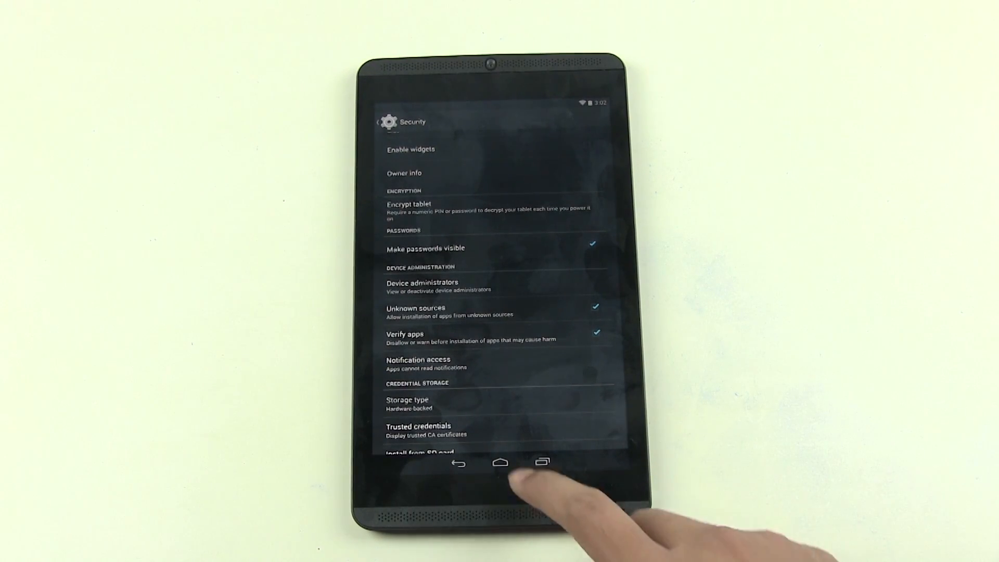
left_click(500, 463)
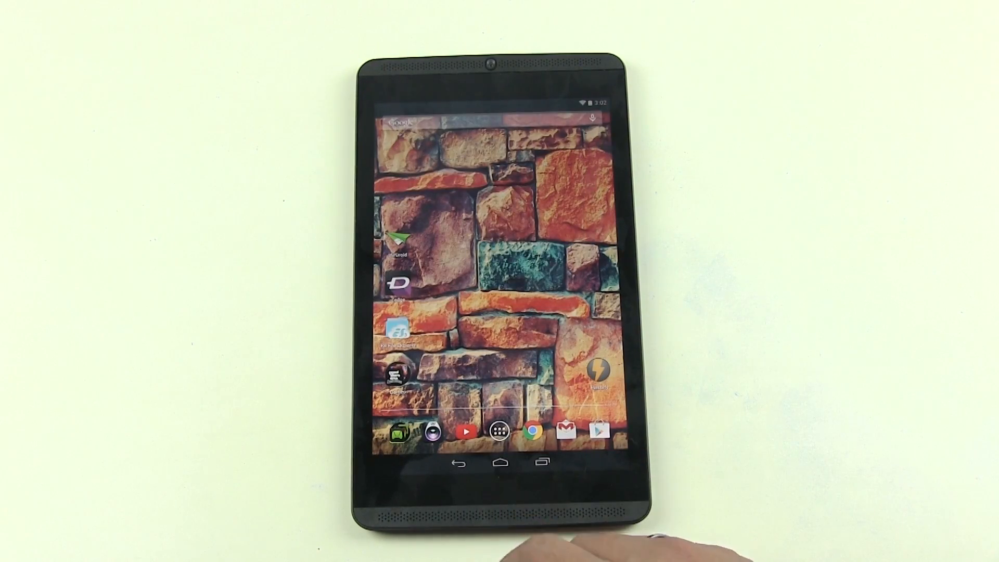
Launch ES File Explorer on the sdcard root showing tr-1.apk and the CWM image.
left_click(399, 330)
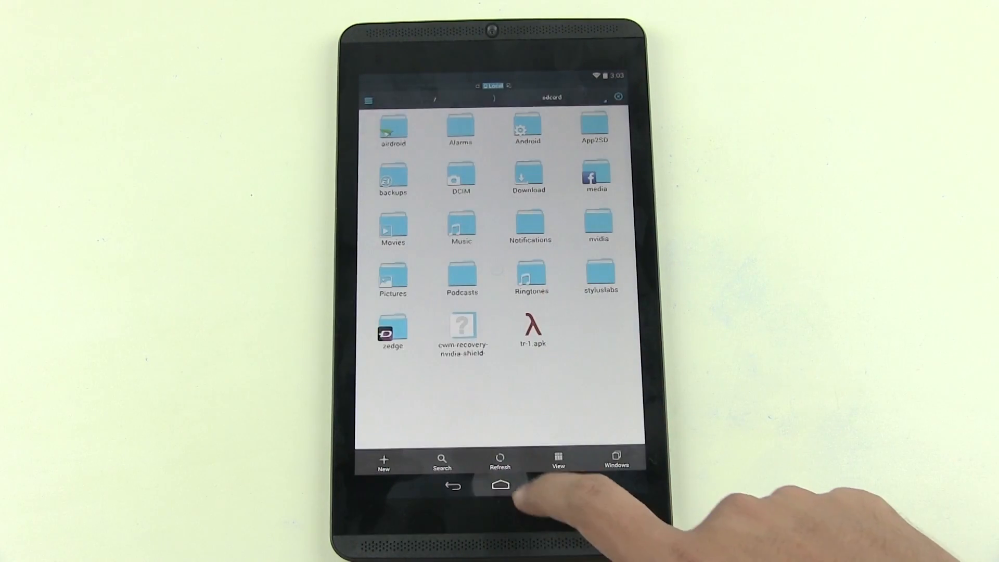
Run Towelroot from the app drawer to root the tablet.
left_click(500, 485)
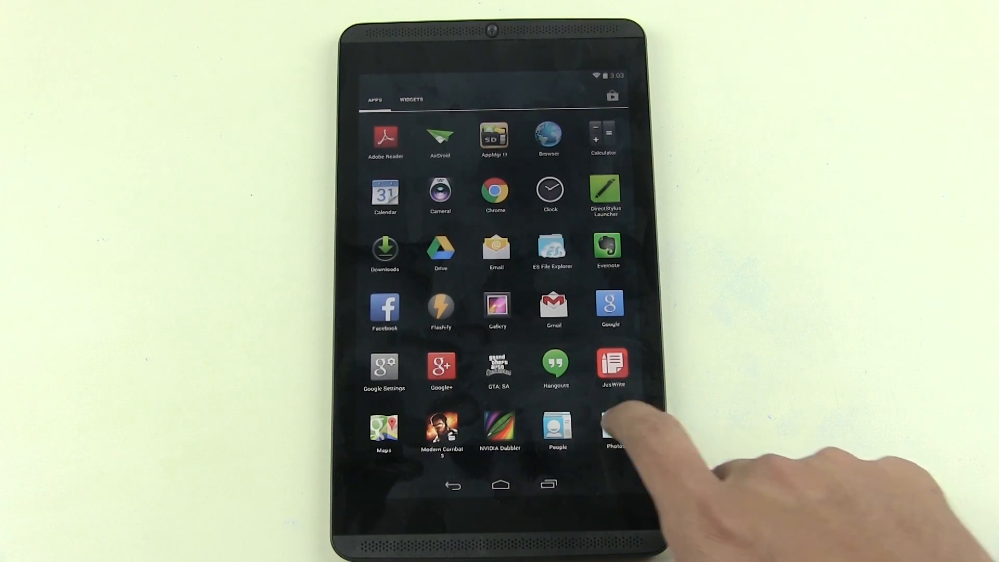
scroll("left", 3)
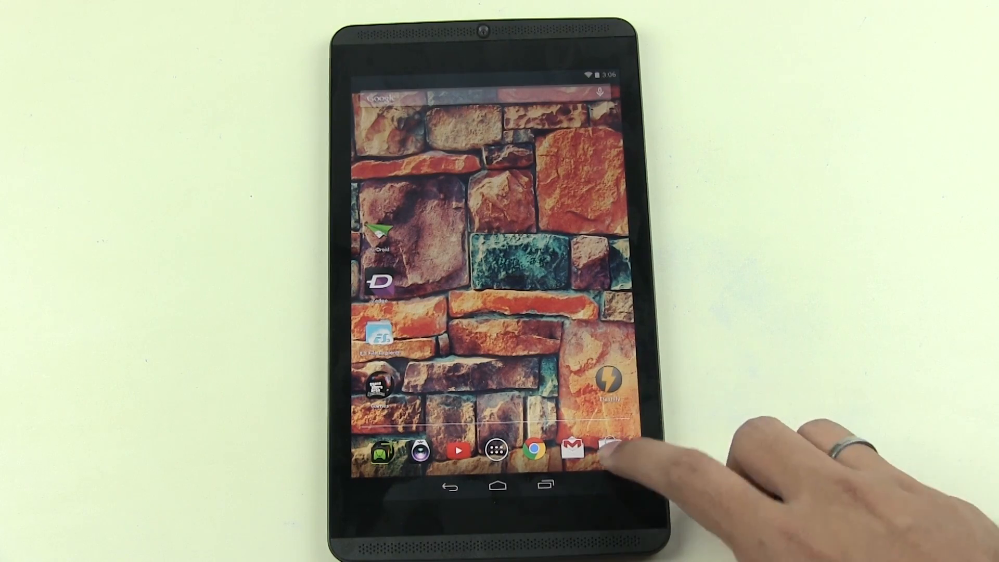
Launch SuperSU, accept the SU binary update, and decline the follow-me prompt.
left_click(609, 449)
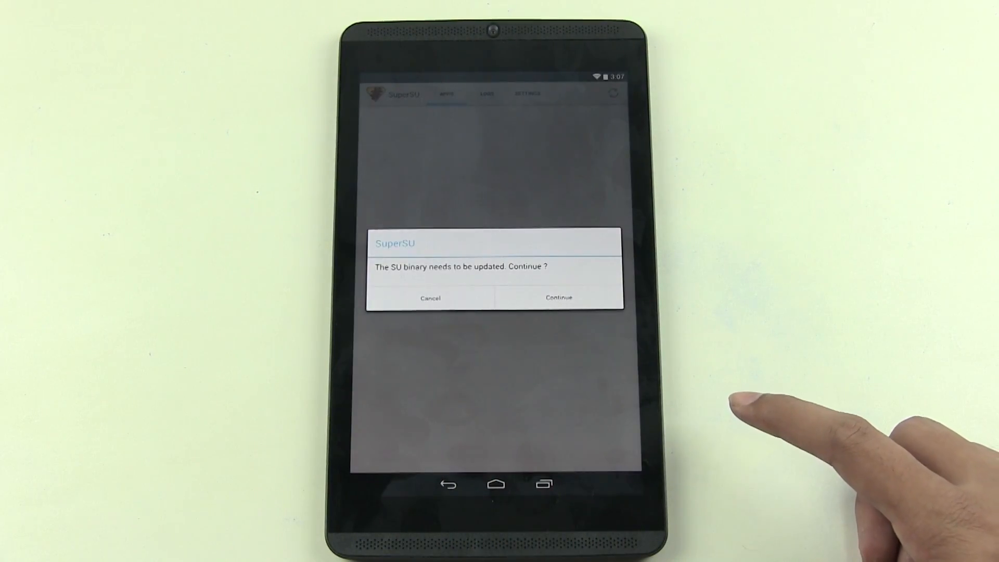
left_click(559, 297)
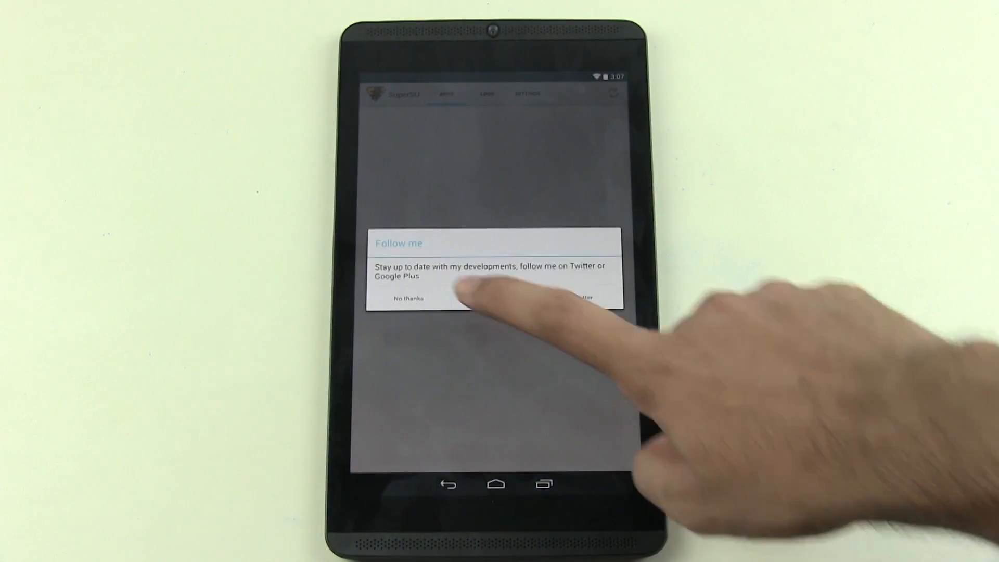
left_click(408, 298)
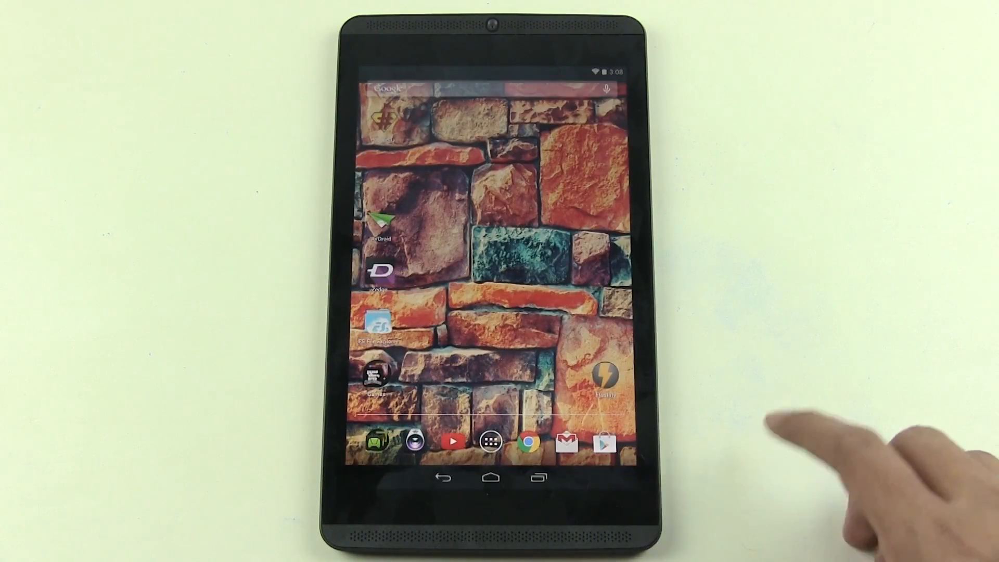
Launch Flashify, accept its disclaimer, and grant it superuser access.
left_click(604, 375)
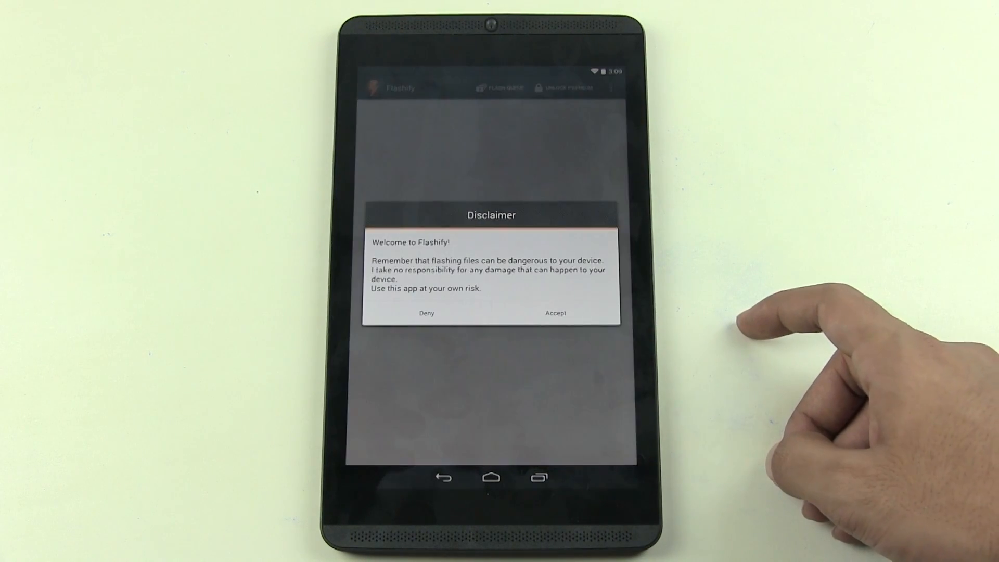
left_click(555, 313)
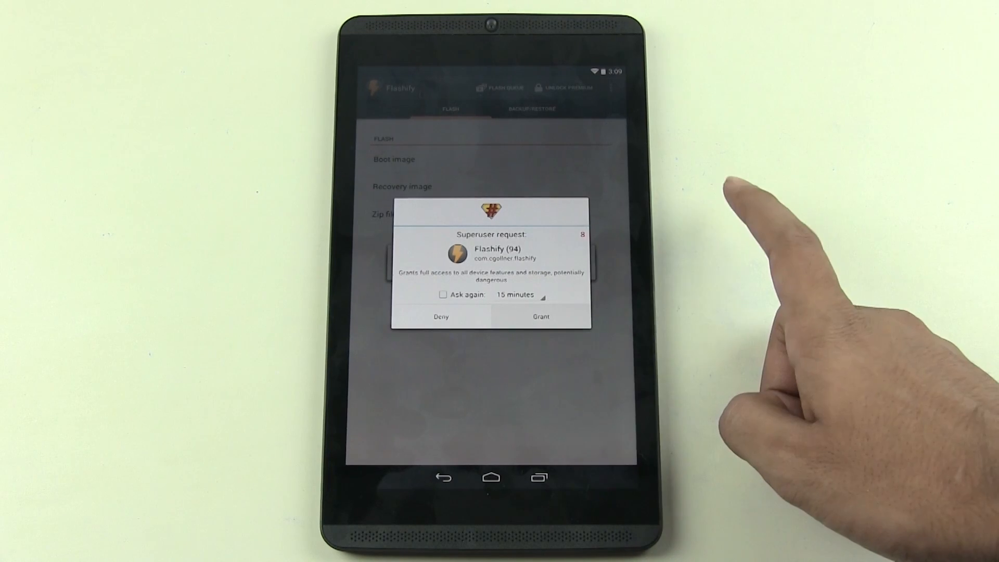
left_click(539, 317)
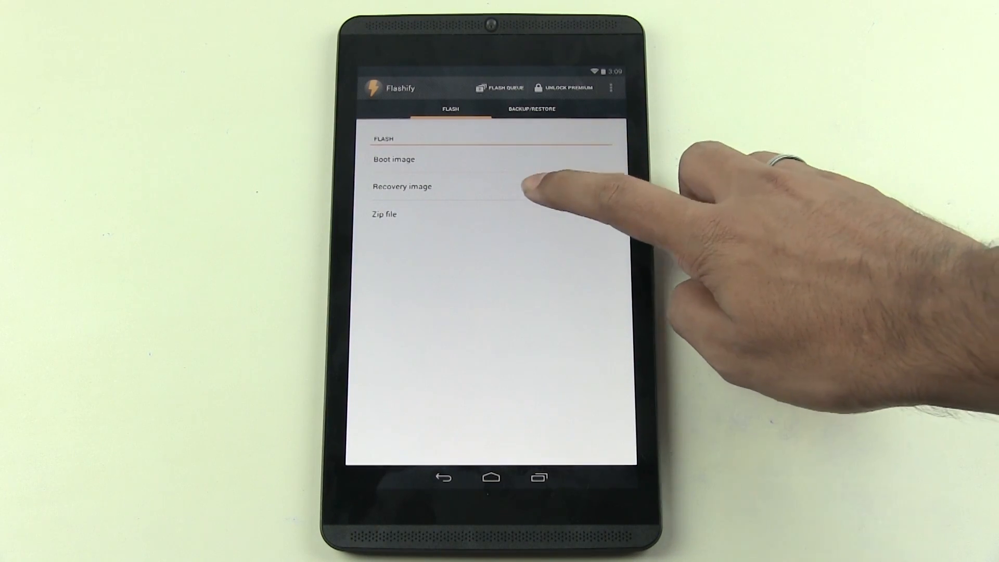
Flash cwm-recovery-nvidia-shield-tab.img as the recovery image, picked via ES File Explorer.
left_click(403, 186)
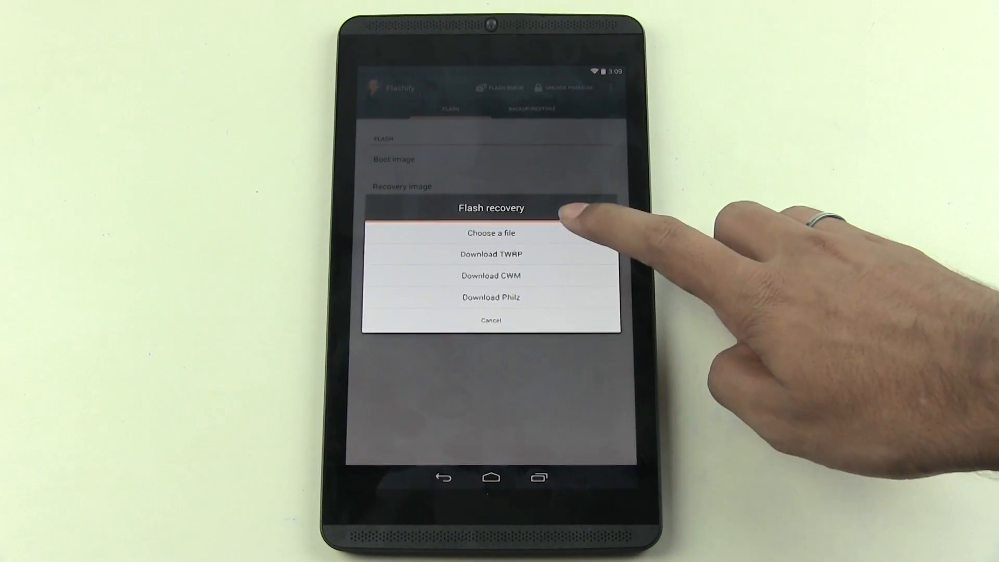
left_click(491, 233)
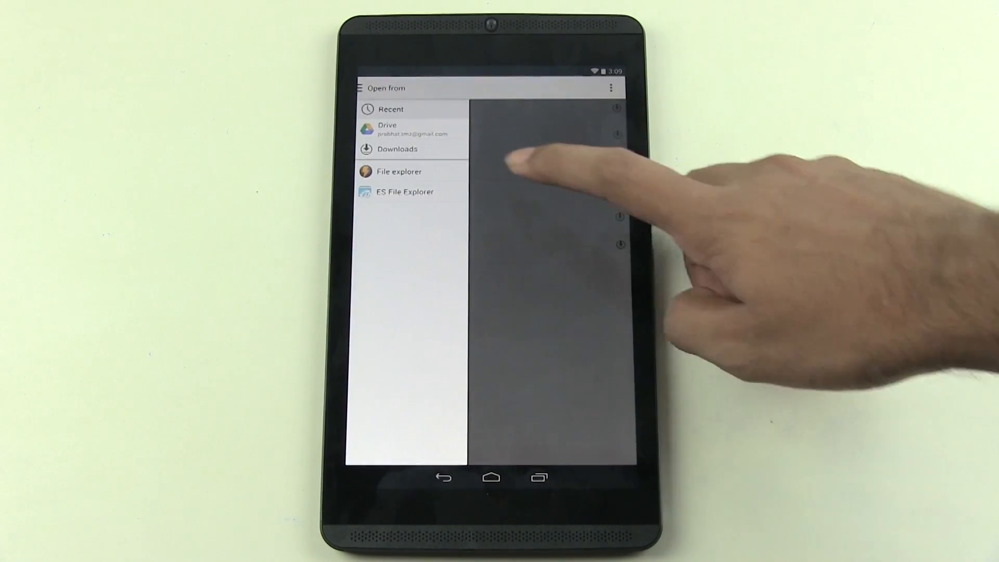
left_click(404, 191)
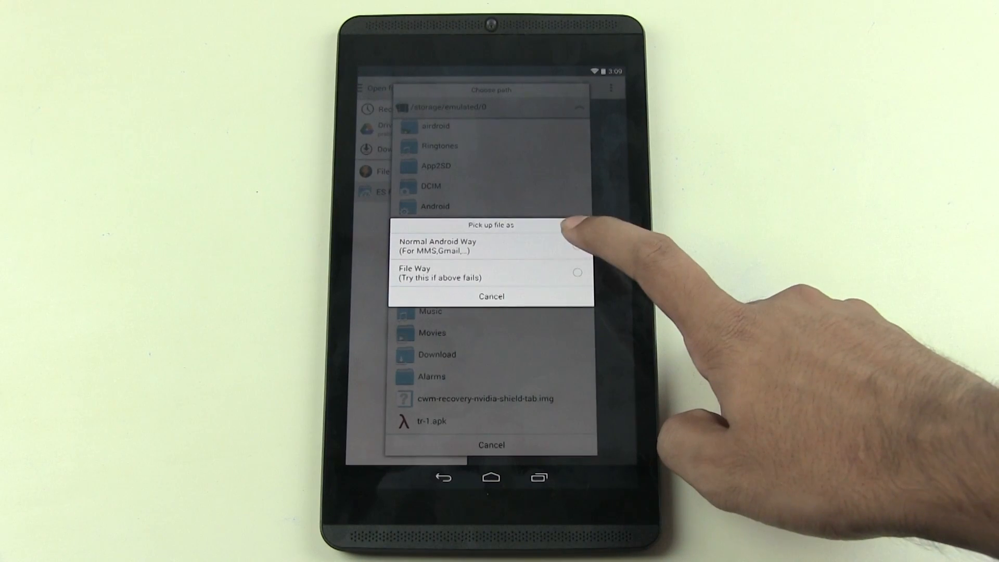
left_click(437, 246)
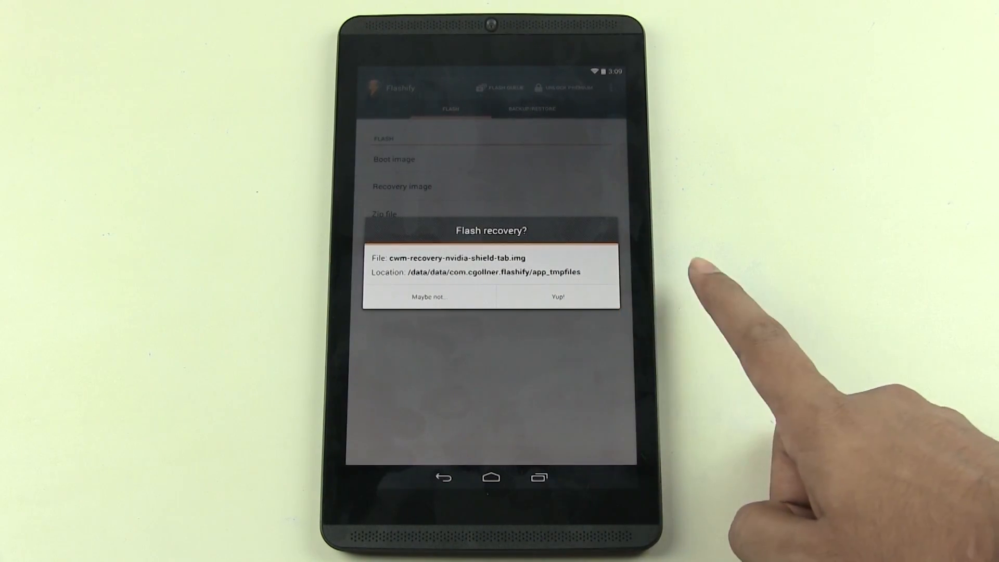
left_click(557, 296)
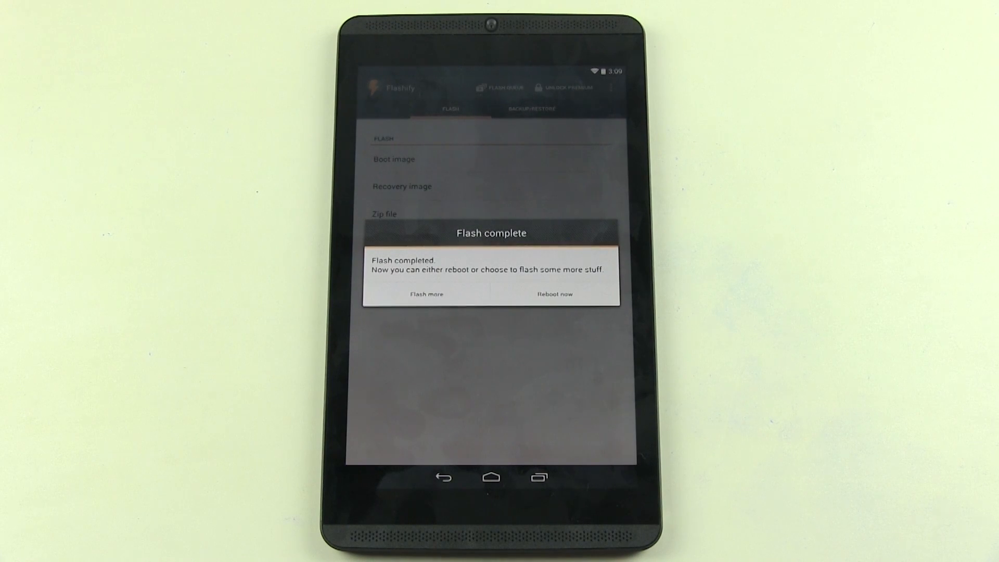
Choose Reboot now on Flashify's Flash complete dialog and let the tablet boot home.
left_click(553, 294)
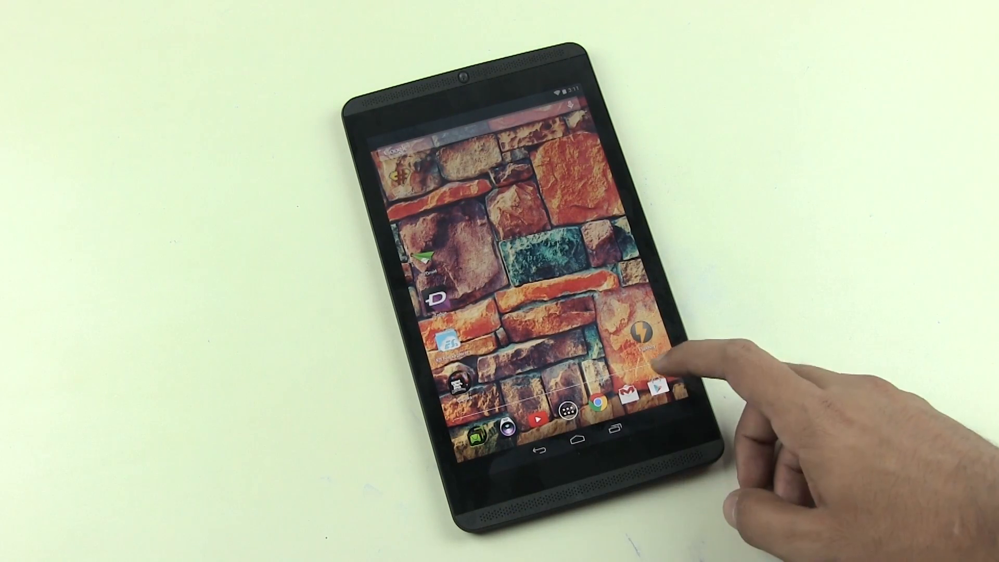
left_click(657, 393)
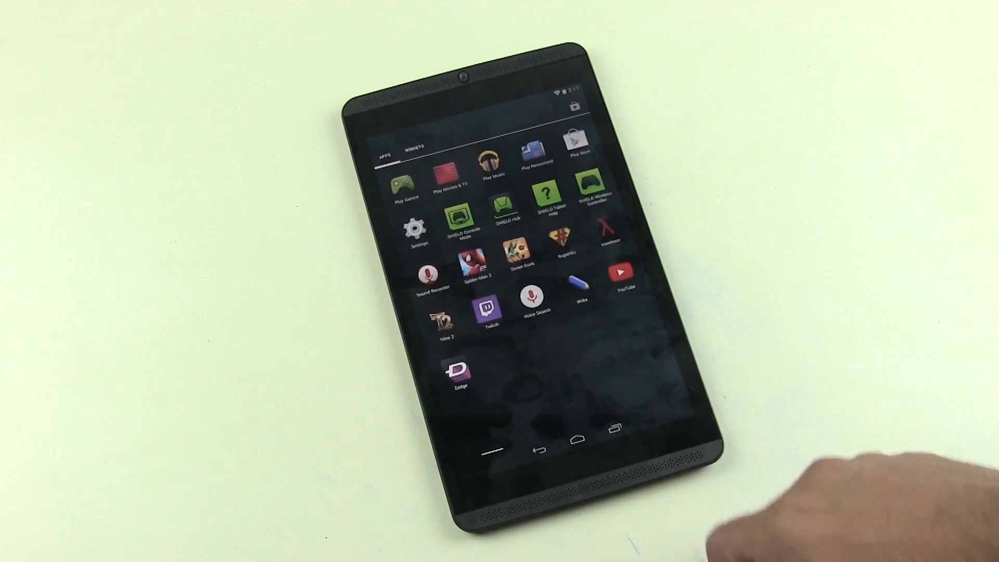
left_click(577, 438)
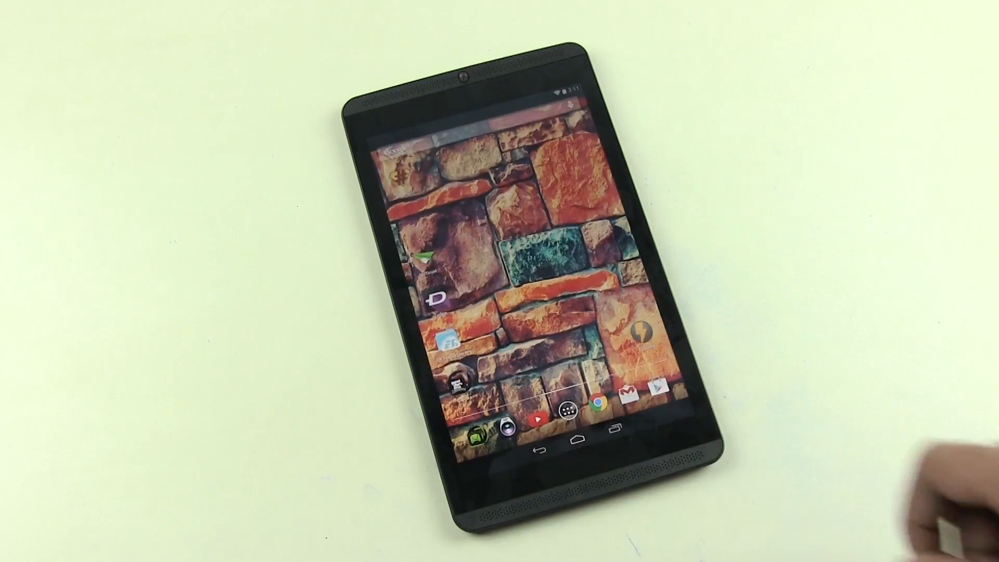